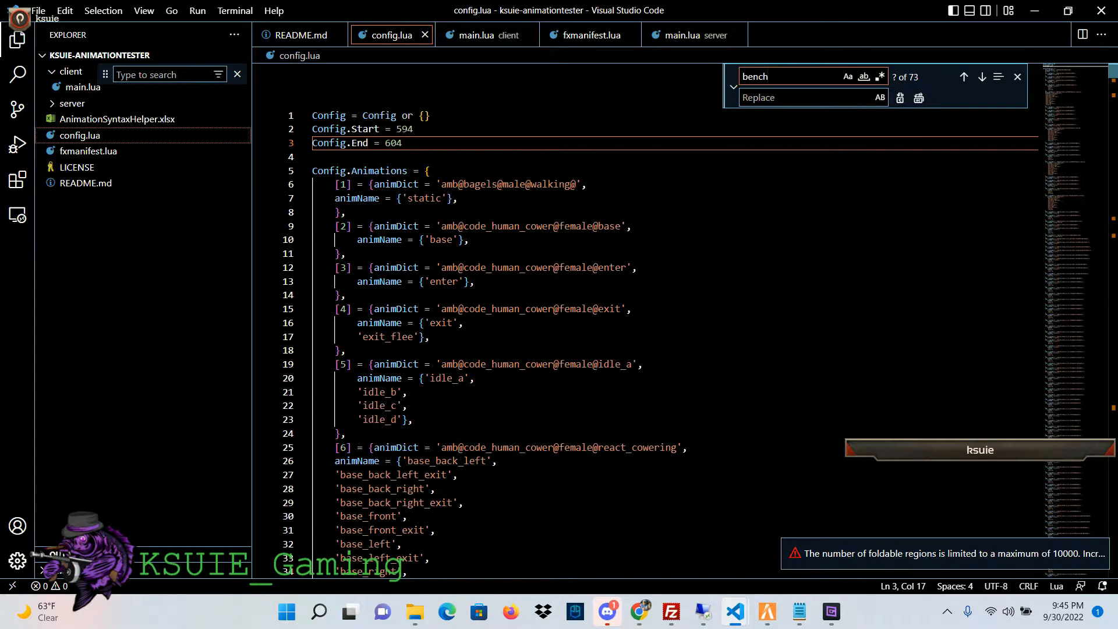
Set Config.End in config.lua to 597, save it and return to the remote server window.
click(982, 77)
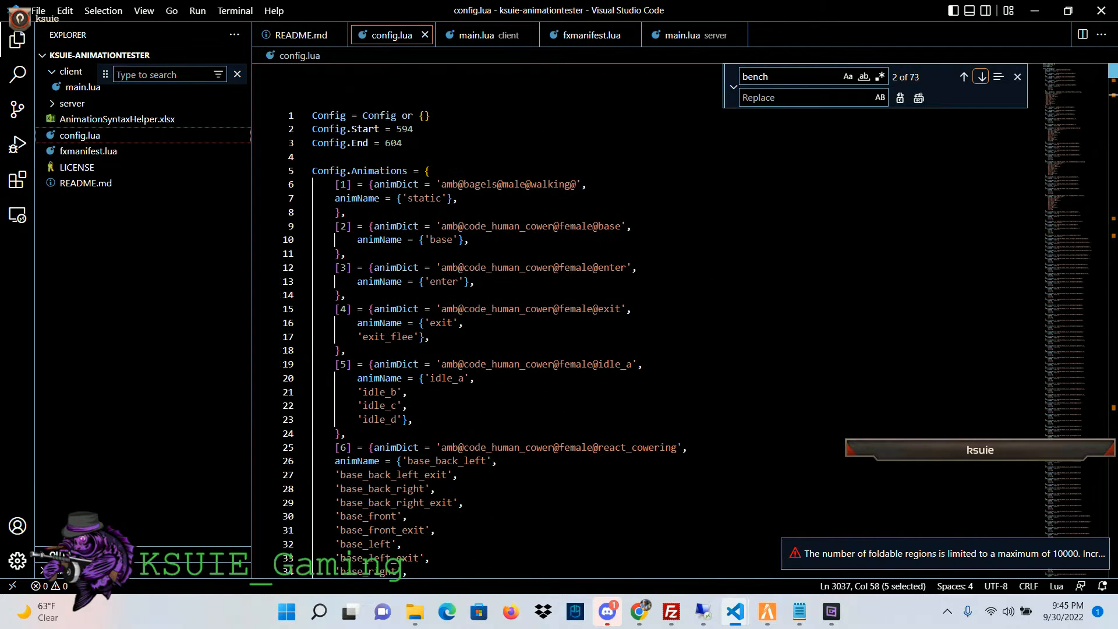
click(389, 142)
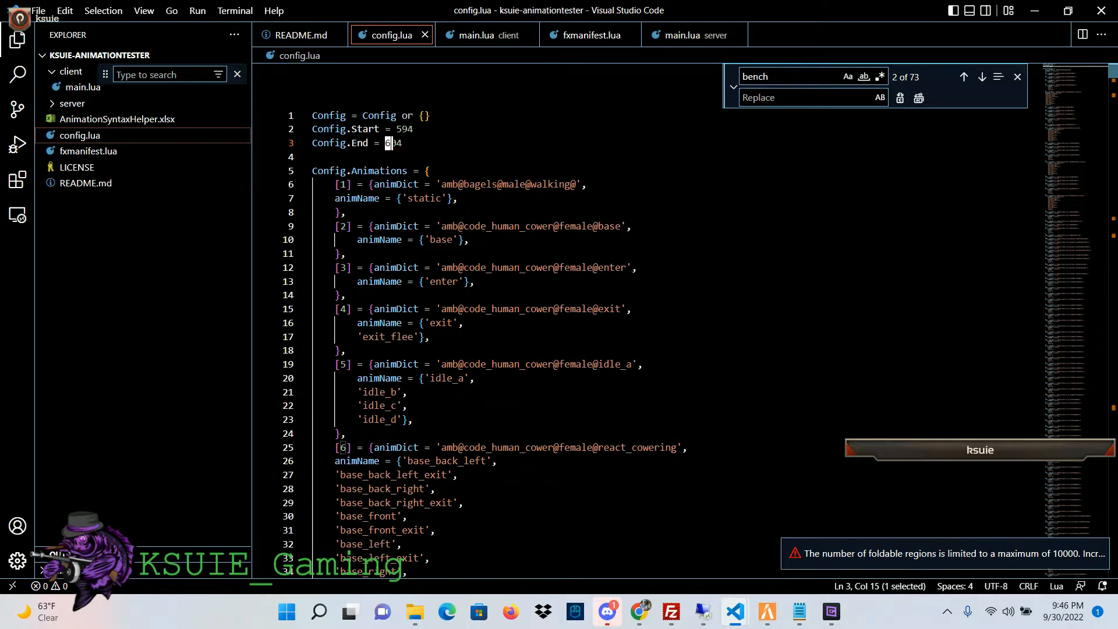
text(597)
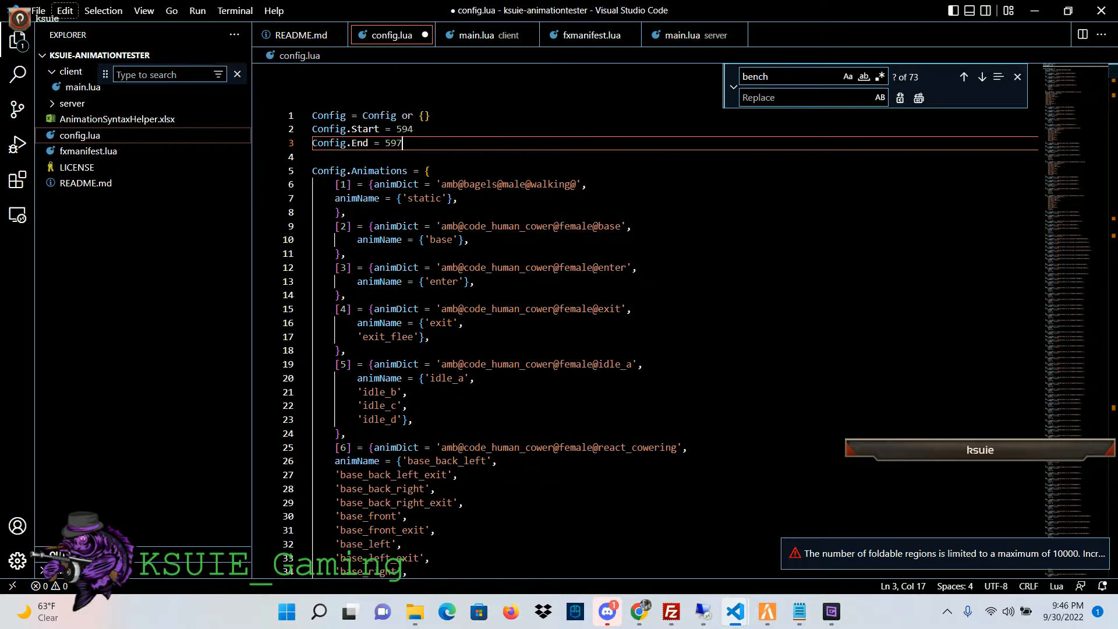
click(37, 11)
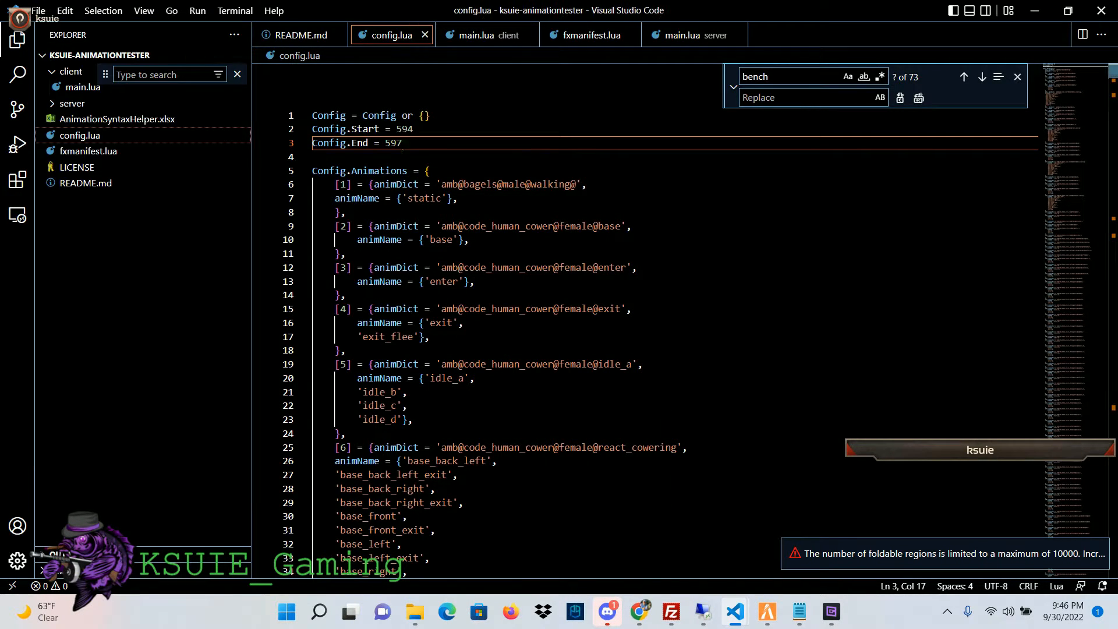
click(670, 611)
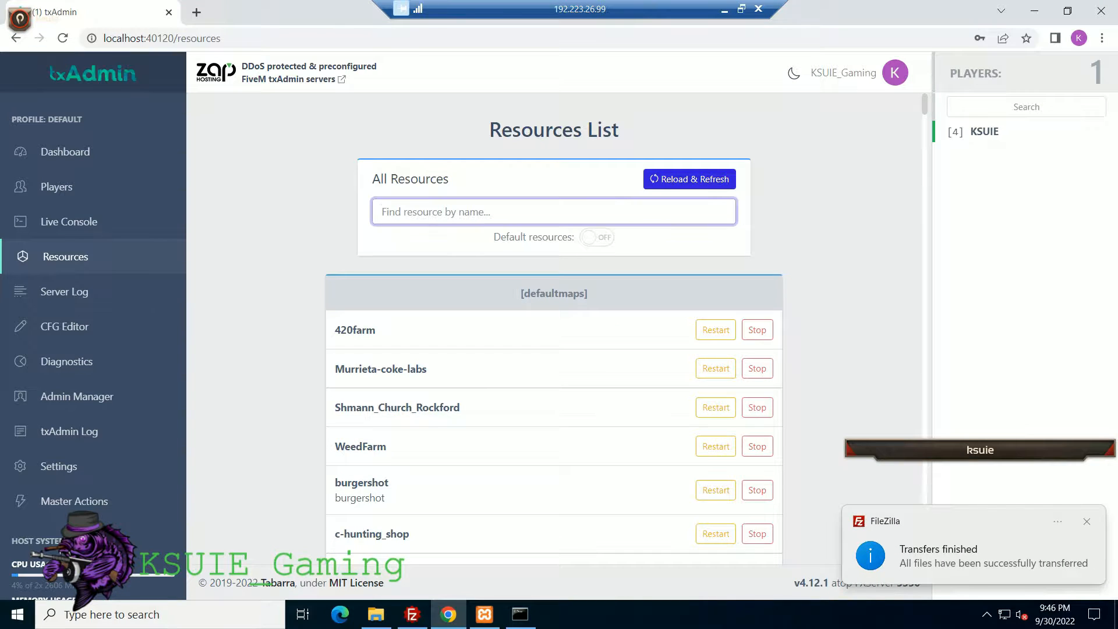
Filter the resource list by 'anim' and restart ksuie-animationtester.
text(anim)
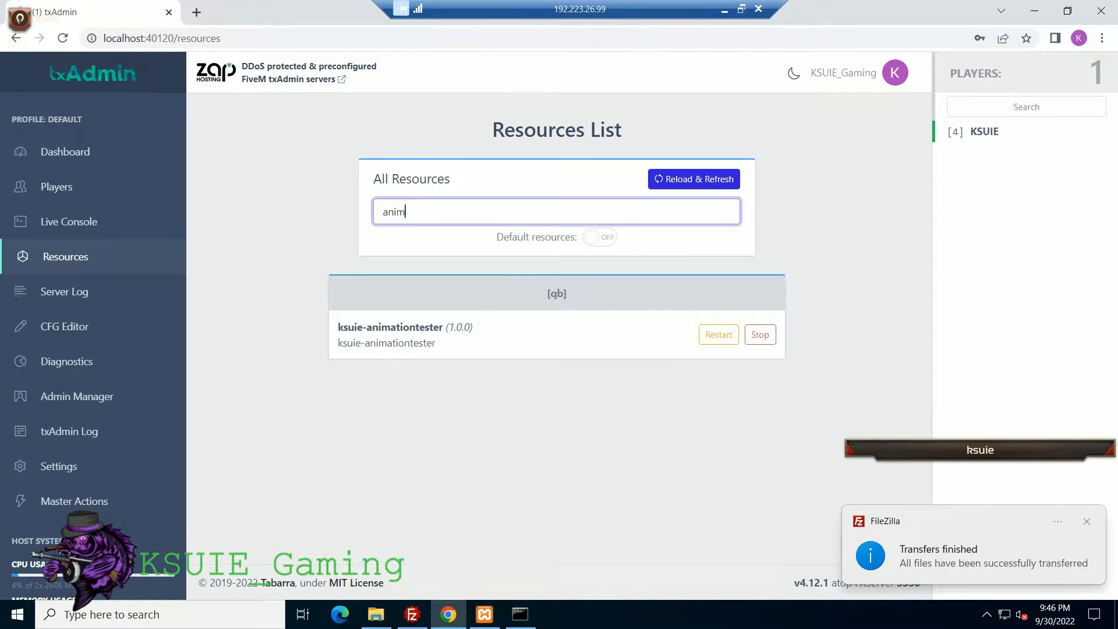
click(718, 334)
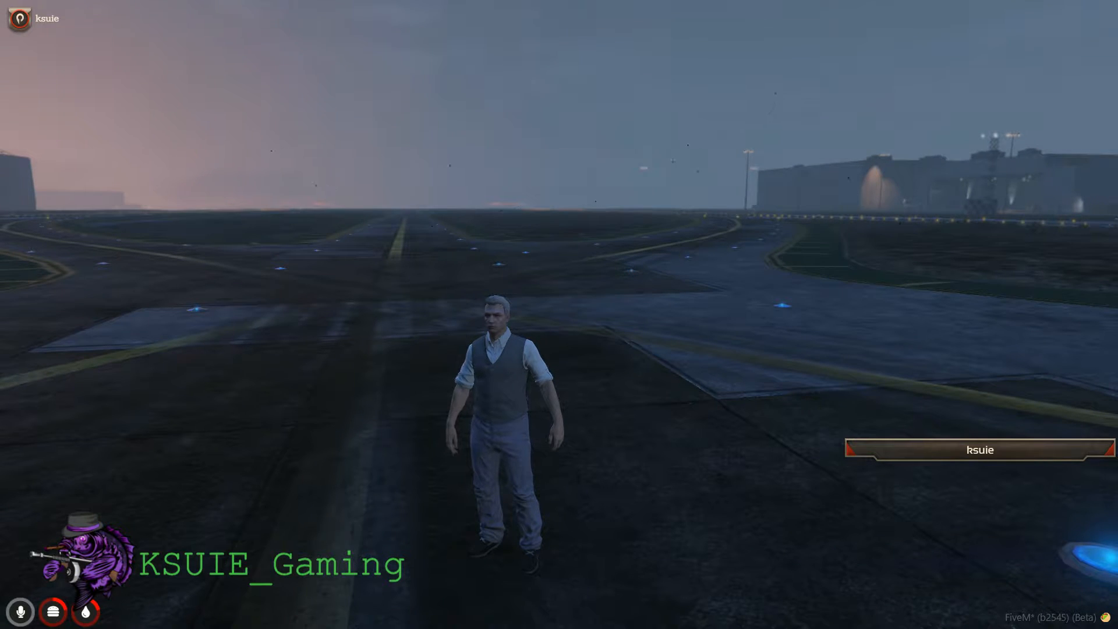
Run /testanimations in chat so the bench press animations play with IDs logged.
text(/testanimations)
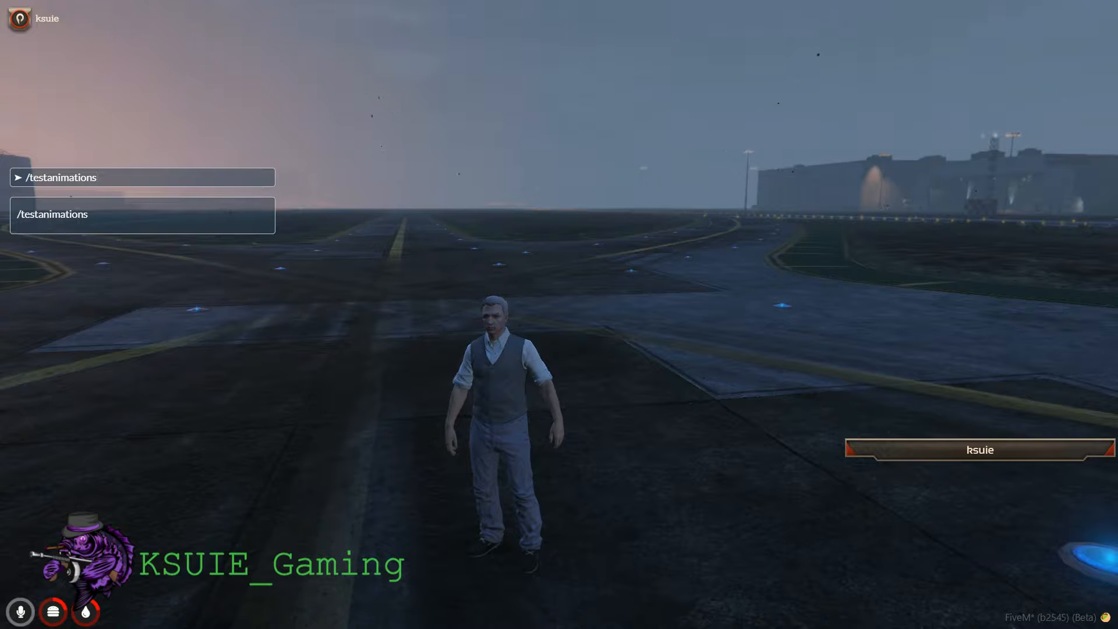
key(Return)
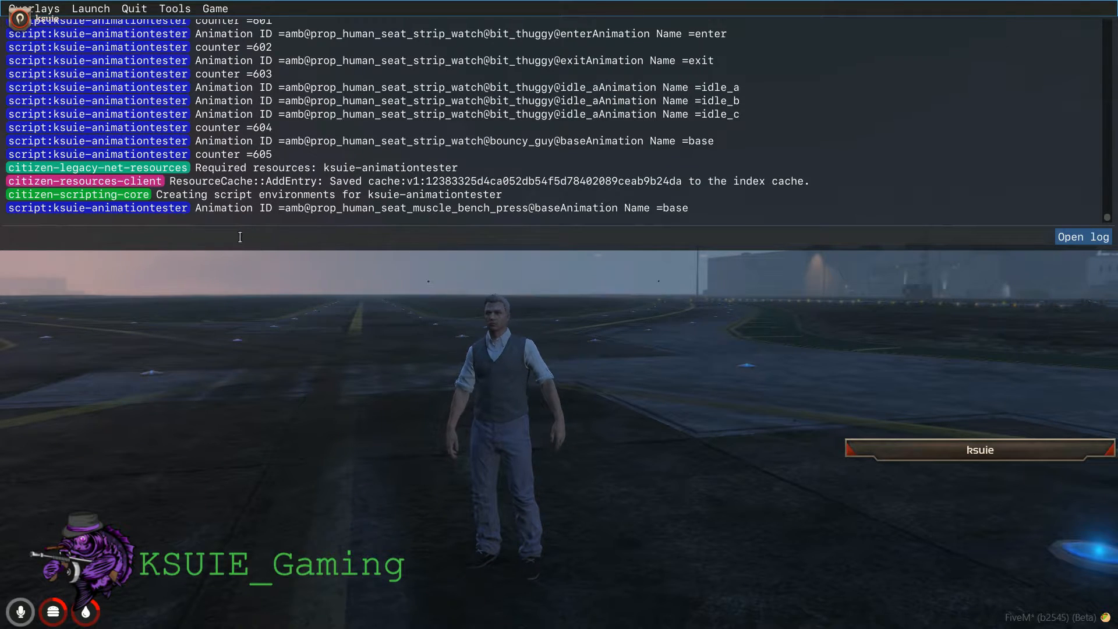
mouse_move(675, 217)
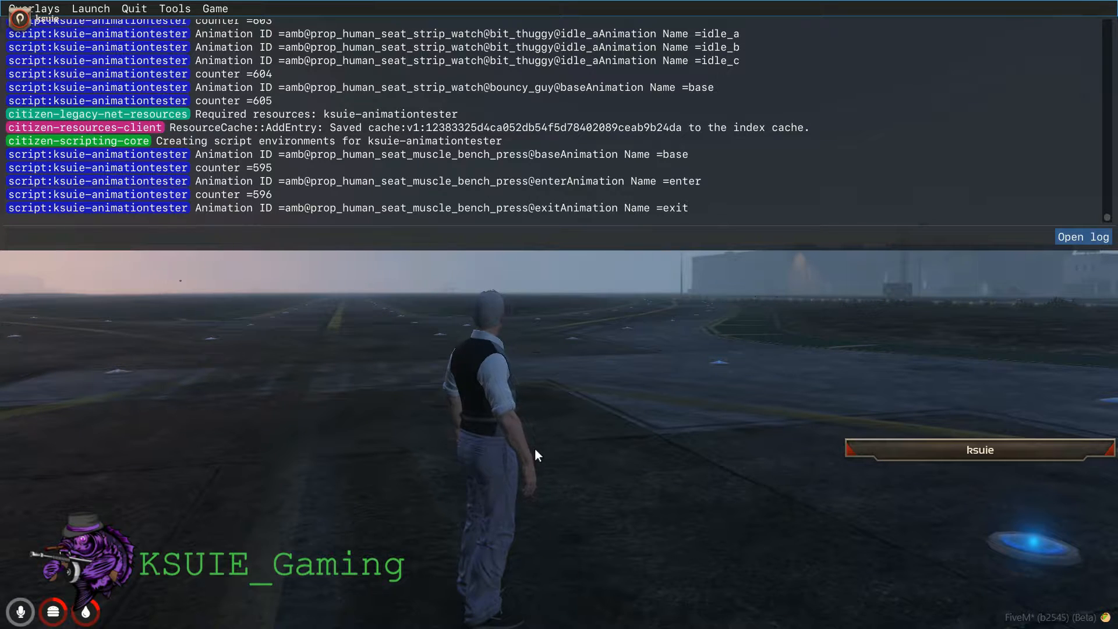
mouse_move(669, 336)
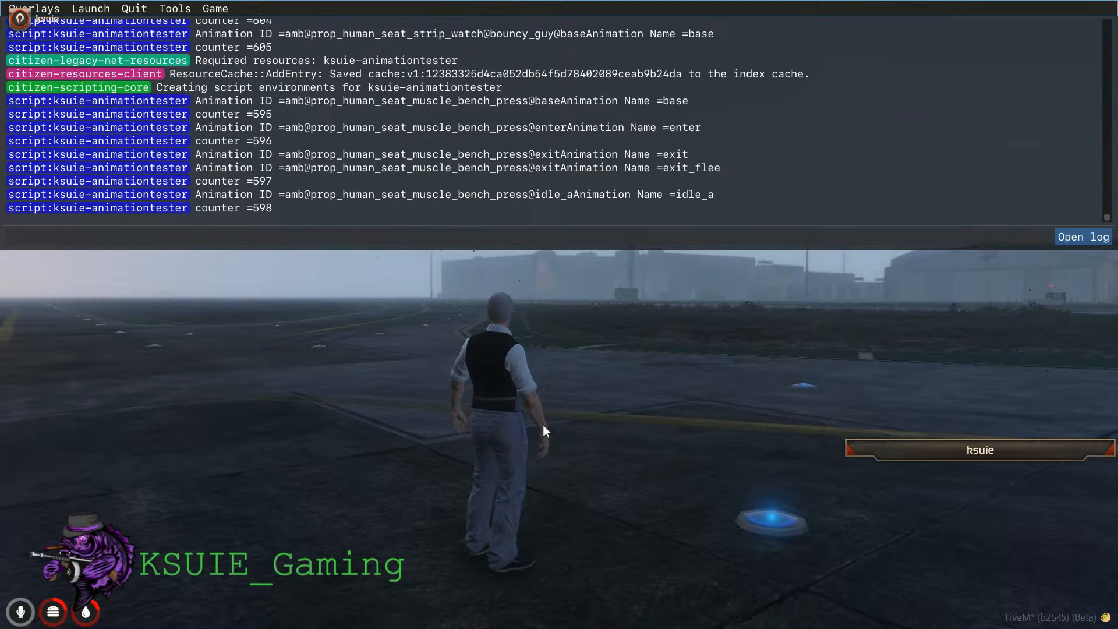
mouse_move(643, 381)
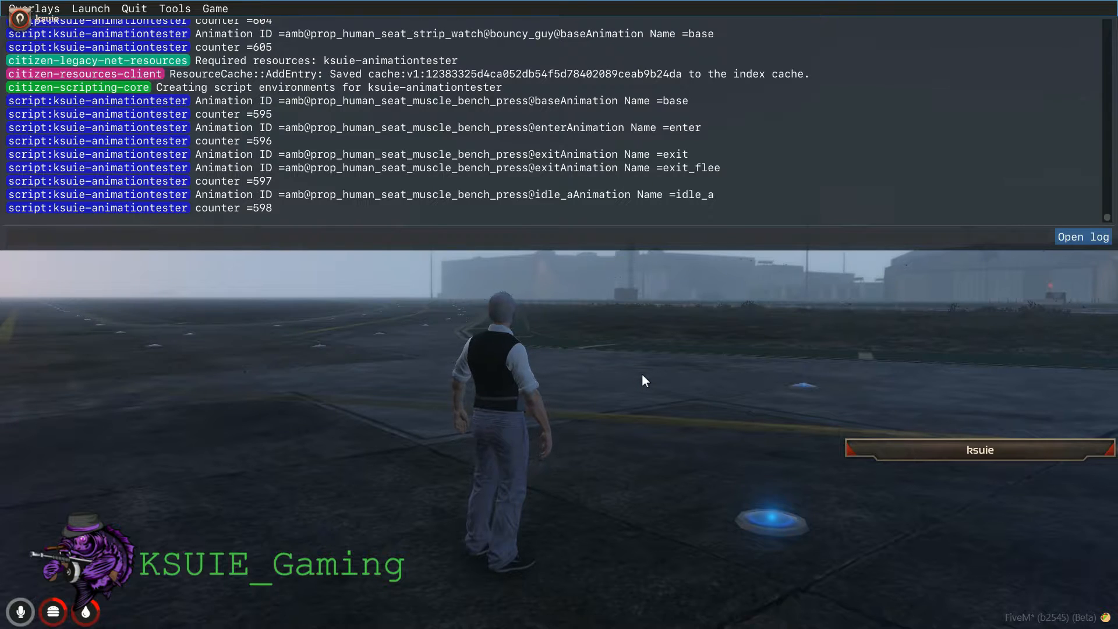
mouse_move(379, 322)
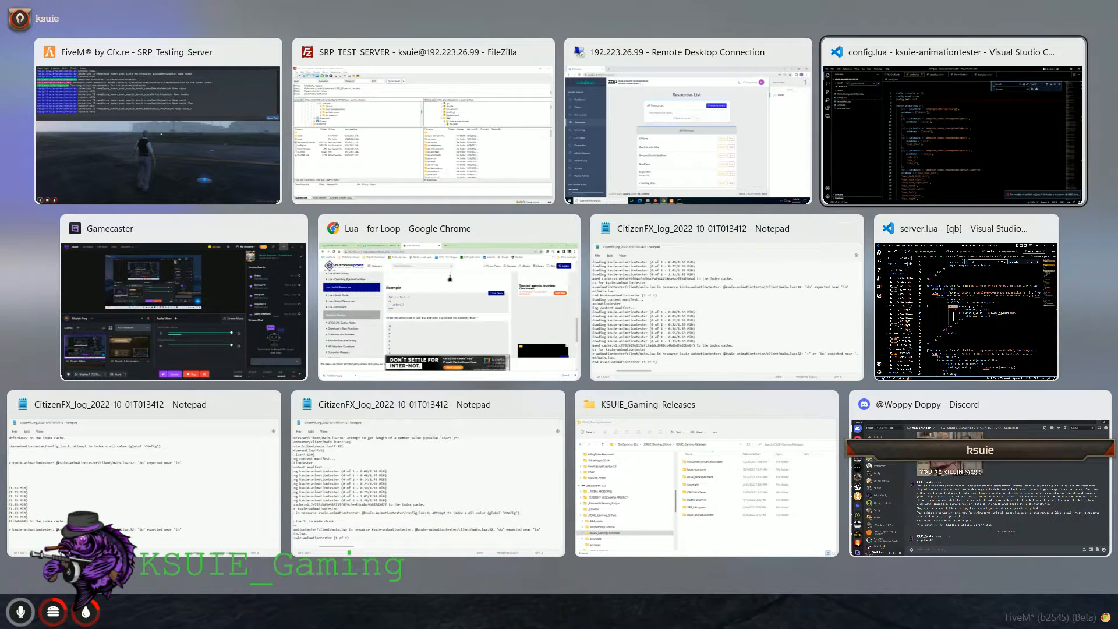
Set Config.Start to 2500 and Config.End to 2510 in config.lua and save it.
click(952, 128)
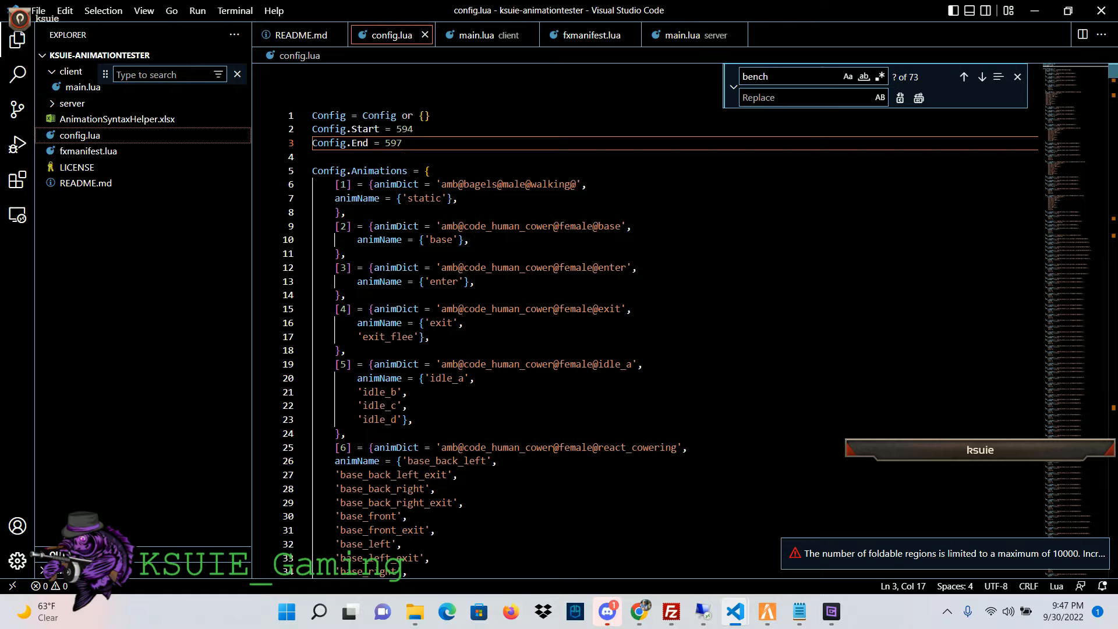
double_click(403, 129)
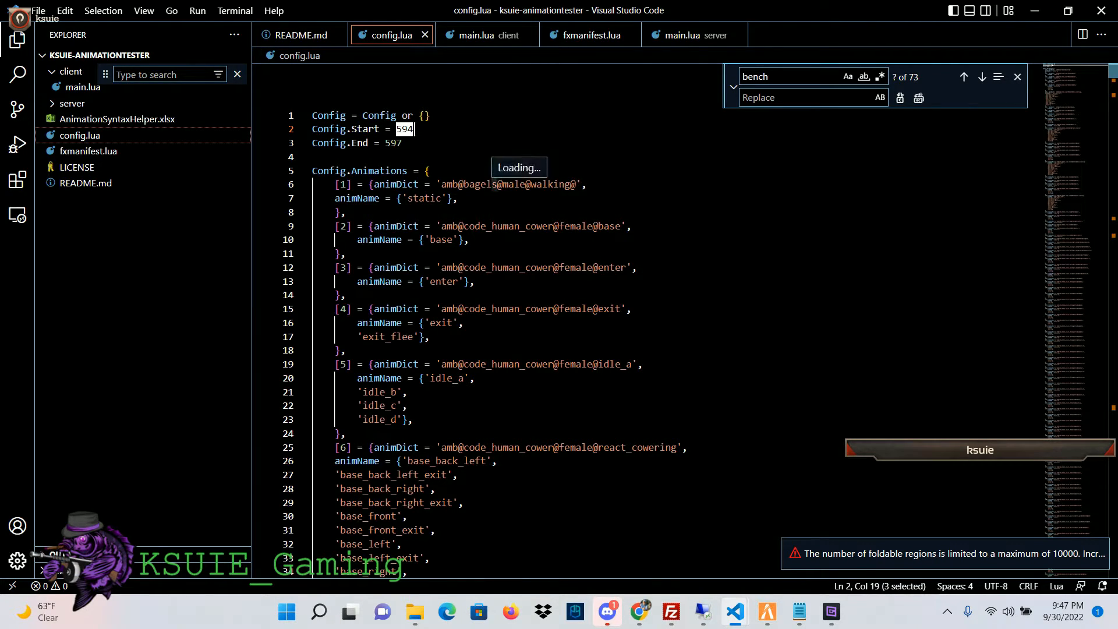
text(2500)
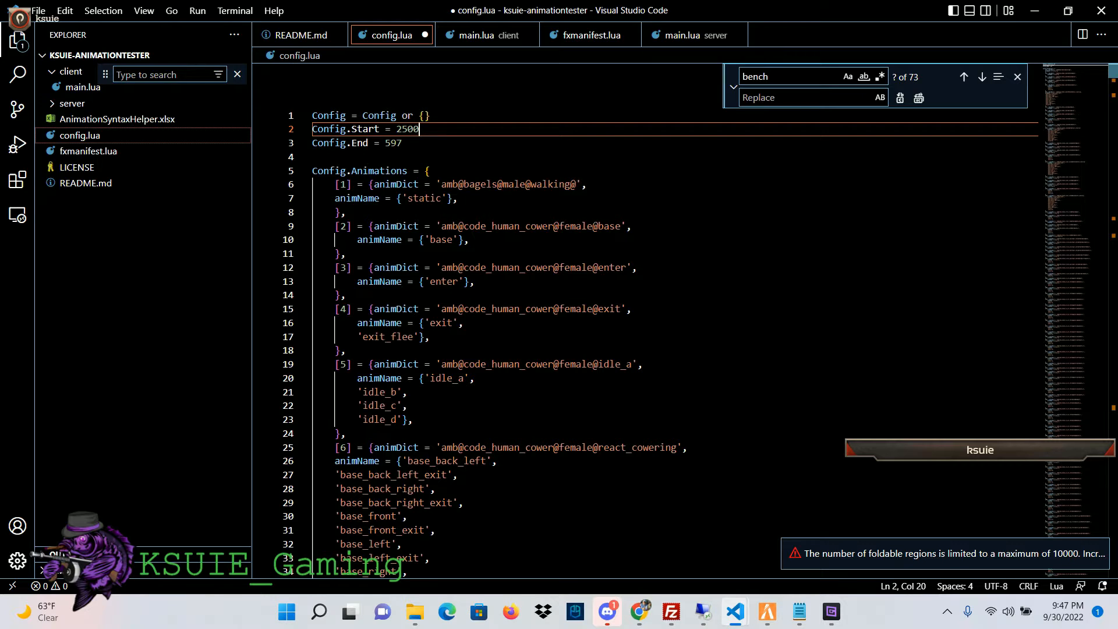
double_click(391, 142)
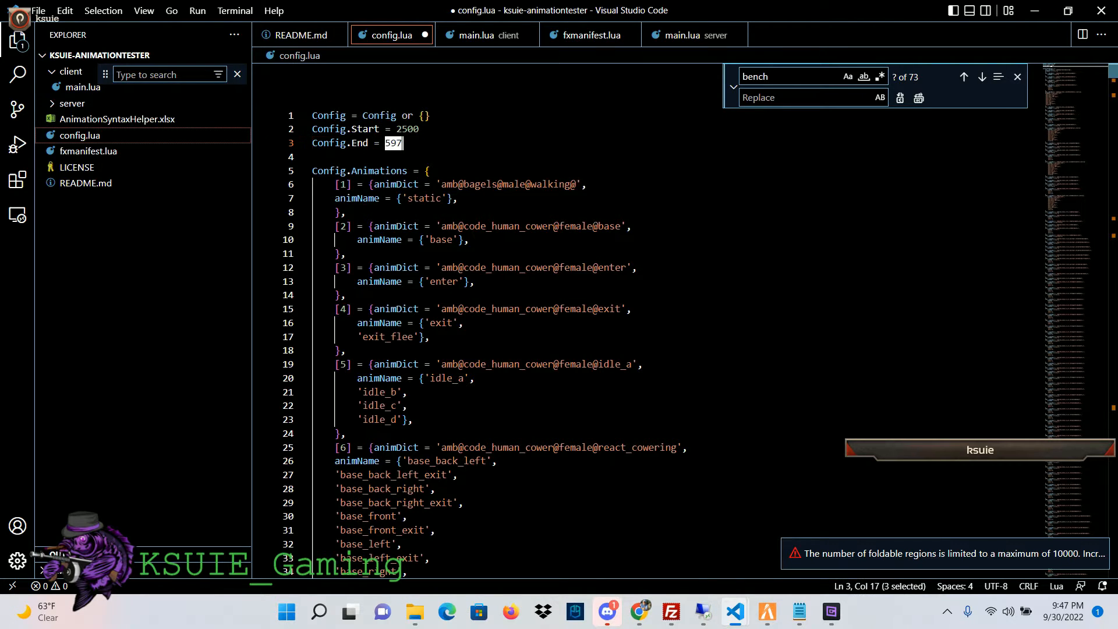
text(2510)
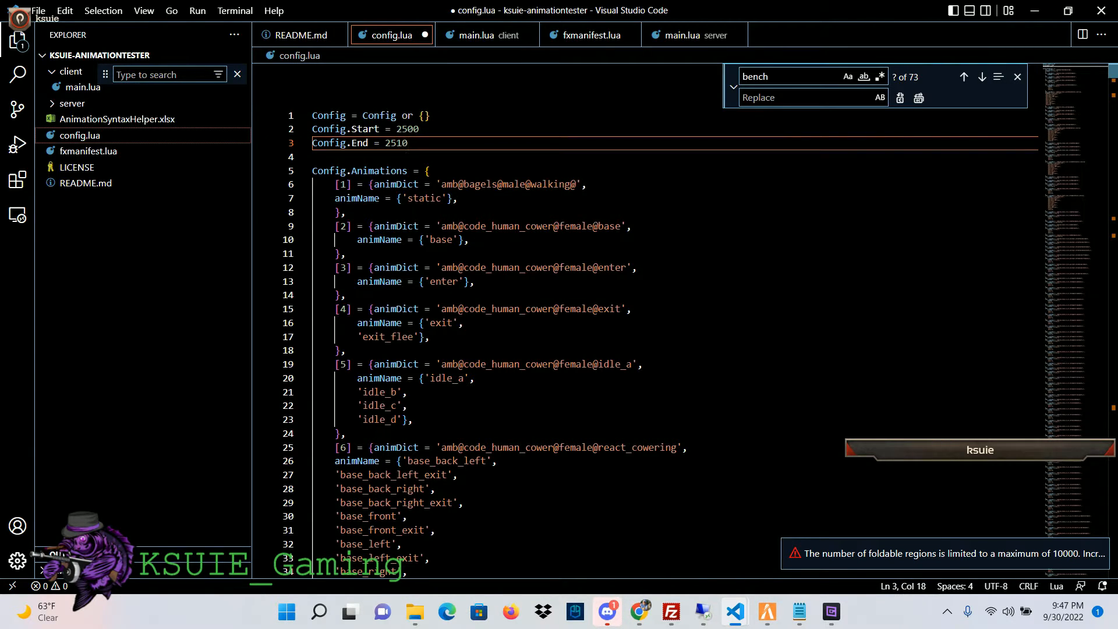
click(37, 10)
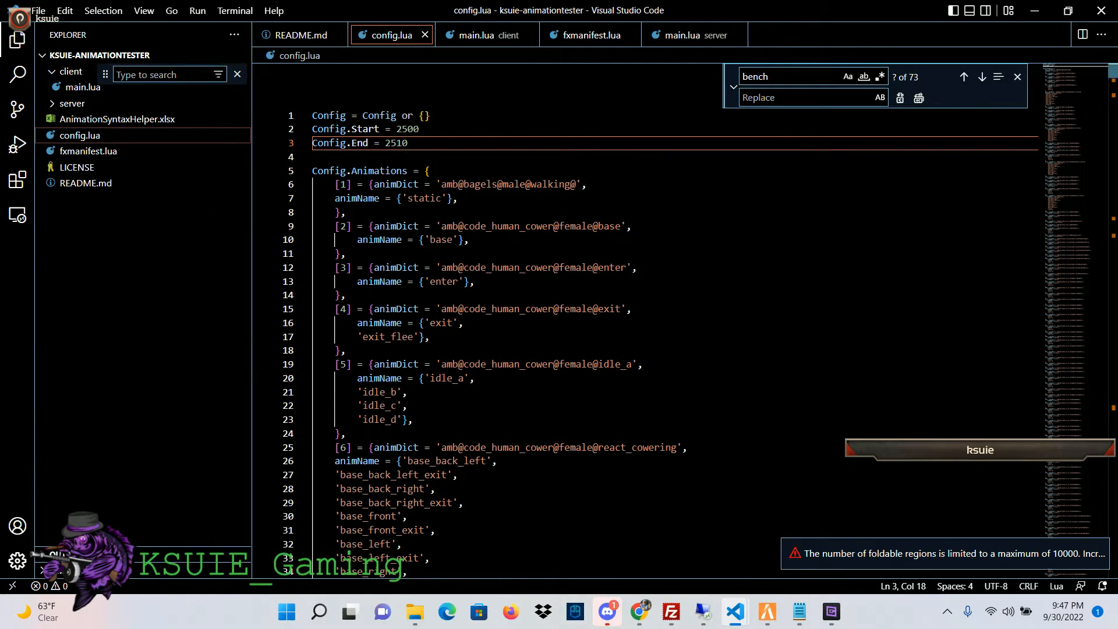
mouse_move(704, 612)
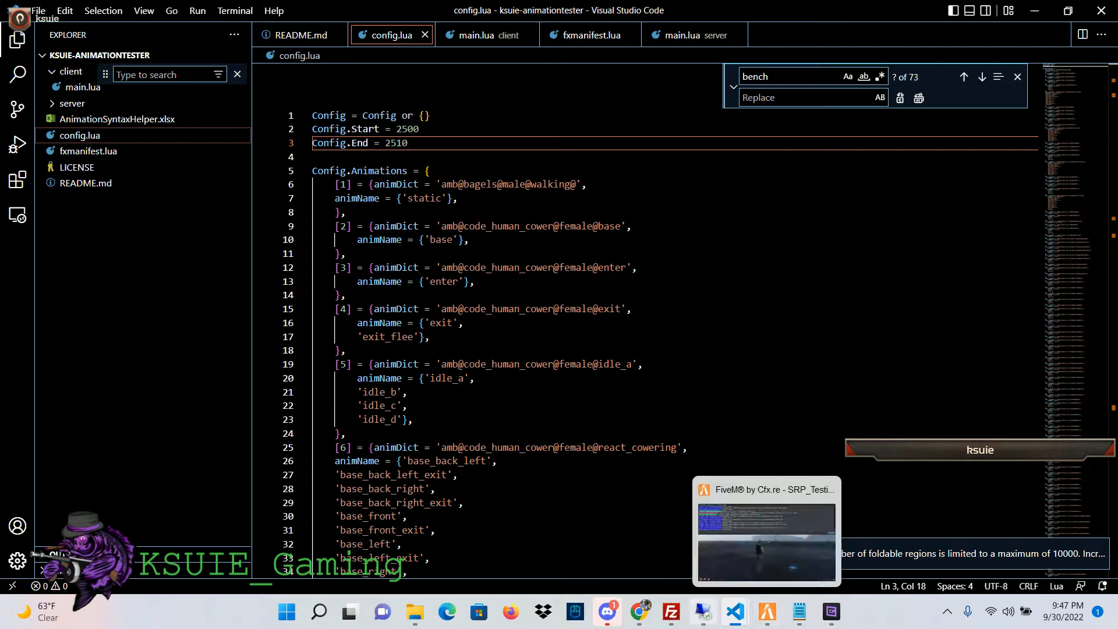
click(671, 612)
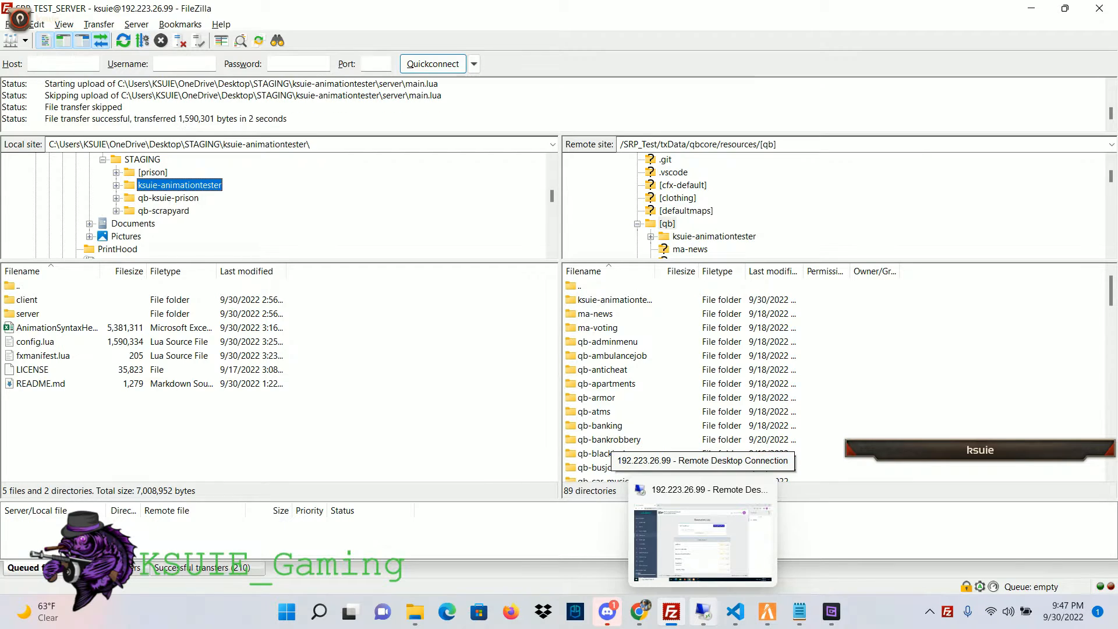
In txAdmin, filter resources by 'anim' and restart ksuie-animationtester again.
click(702, 535)
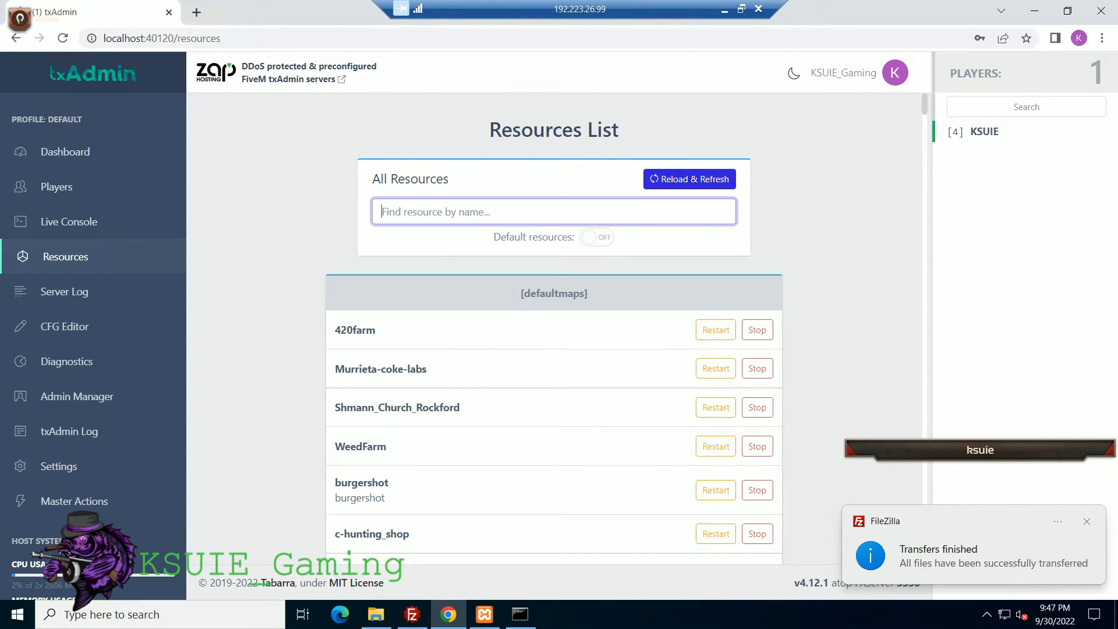
text(anim)
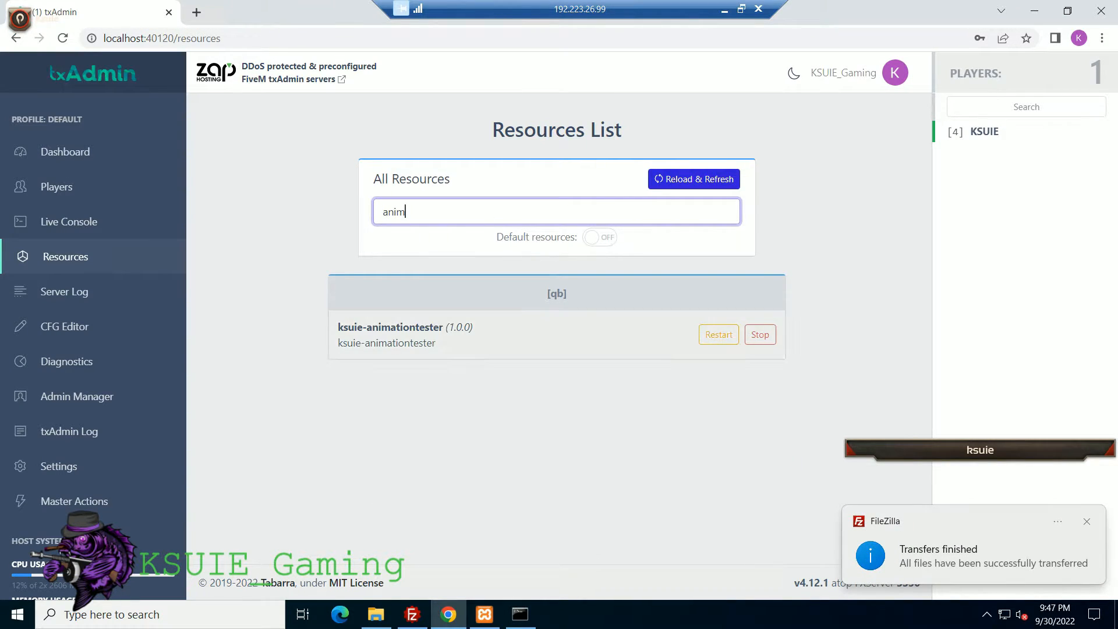
click(718, 334)
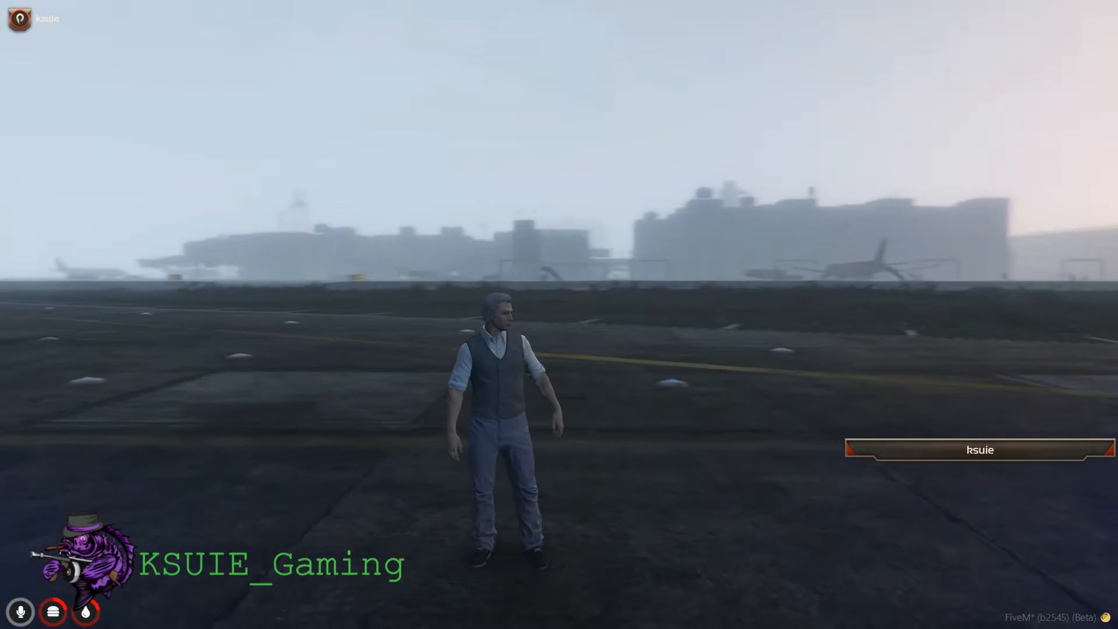
Run /testanimations so the character plays animations 2500–2510 with Anim ID notifications.
text(/testanimations)
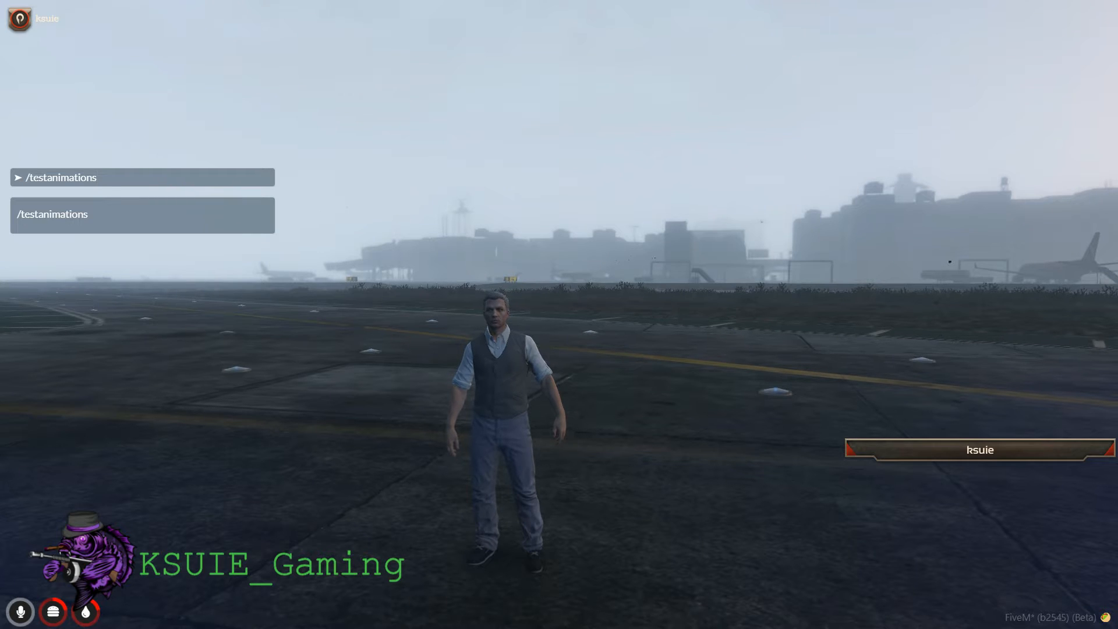
key(Return)
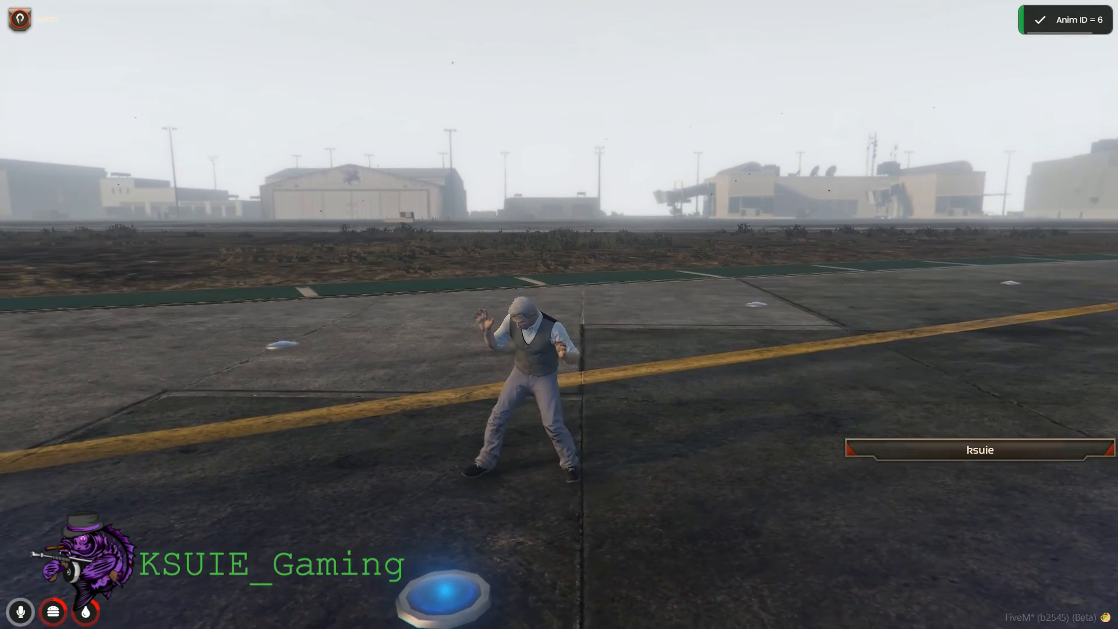
key(alt+tab)
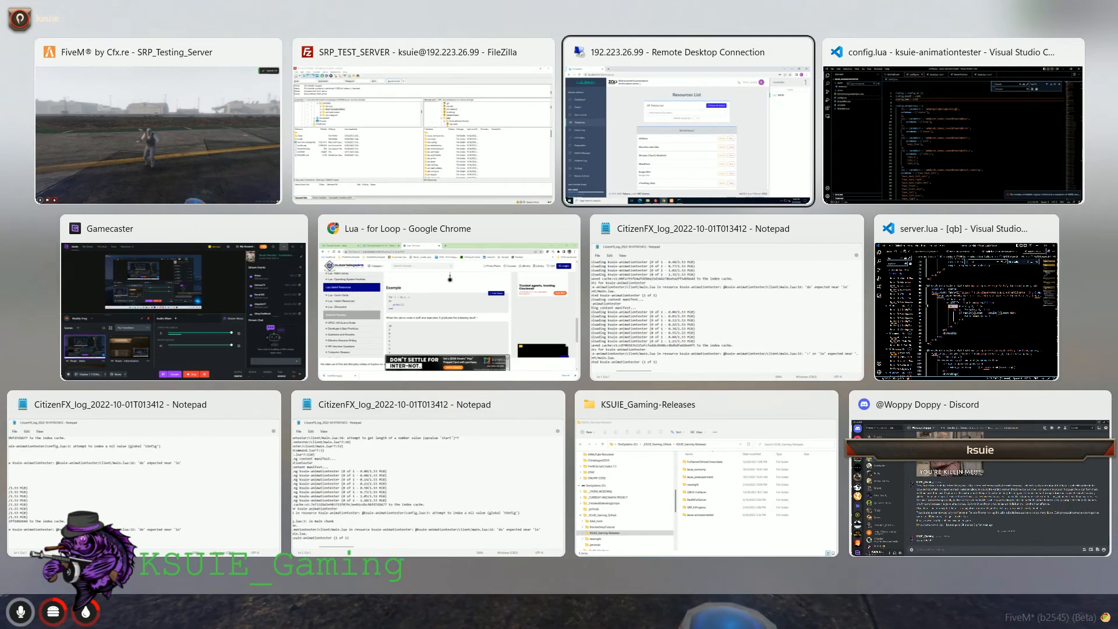